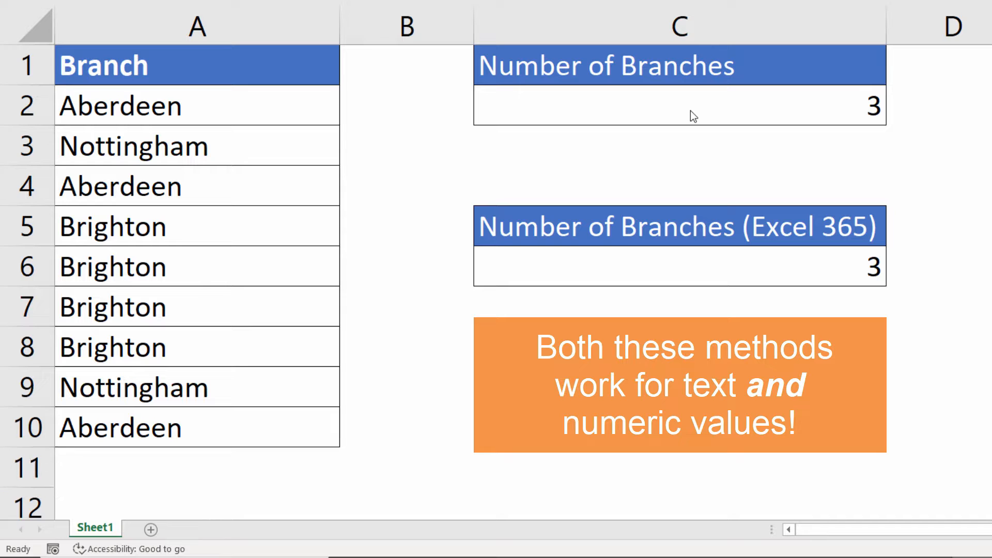
- Select cell C2 holding the first branch count
left_click(680, 105)
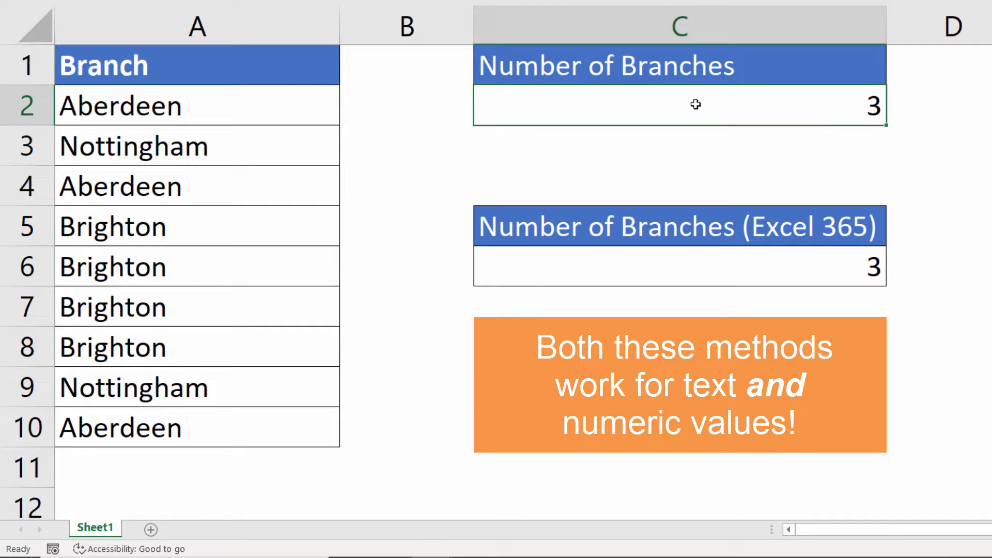
mouse_move(723, 231)
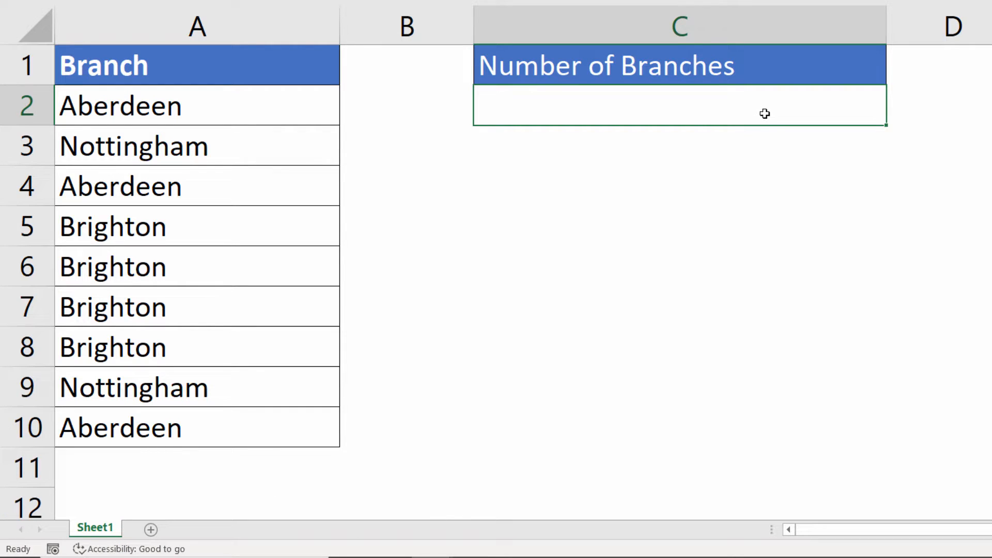
- Enter =COUNTIF(A2:A10,A2) in C2 and spill occurrence counts down column C
type("=countif(")
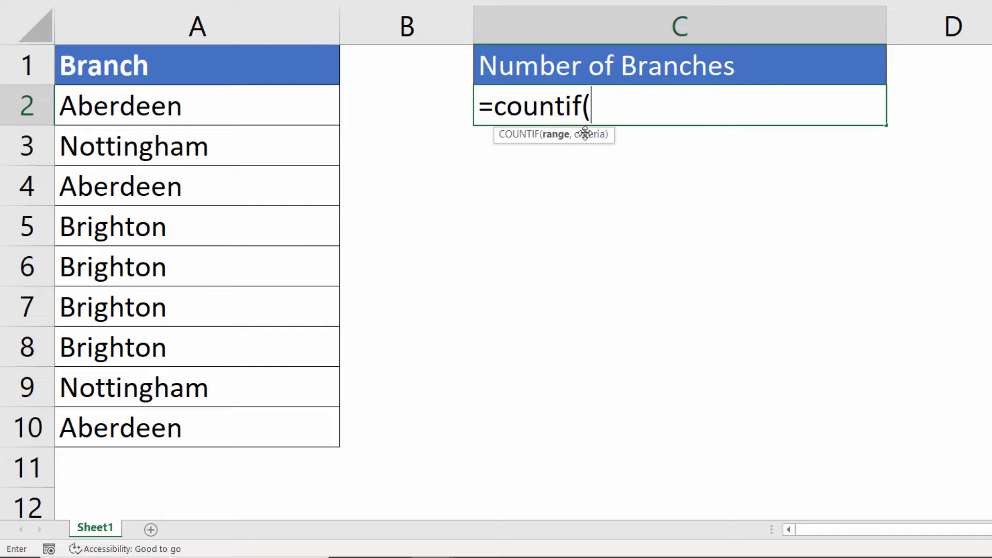
mouse_move(555, 139)
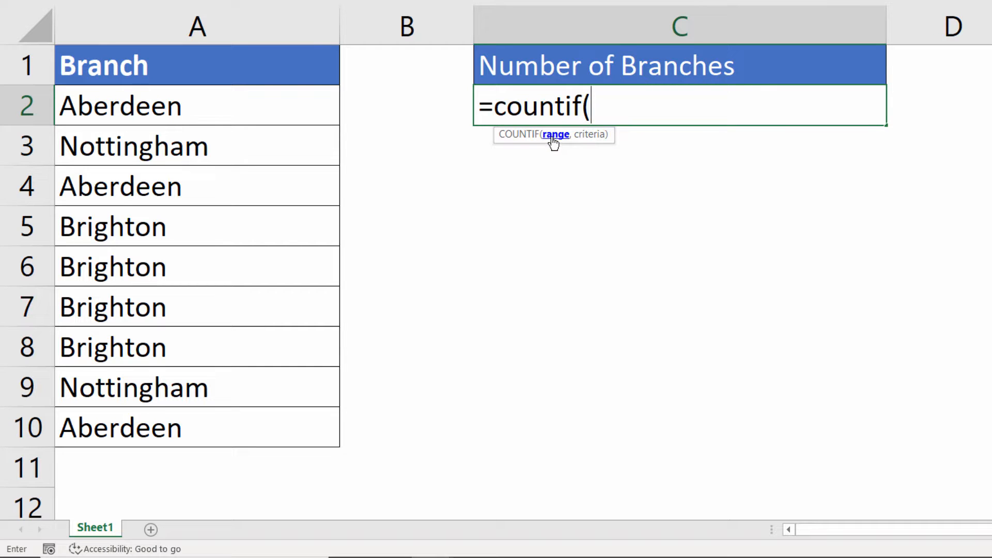
mouse_move(570, 141)
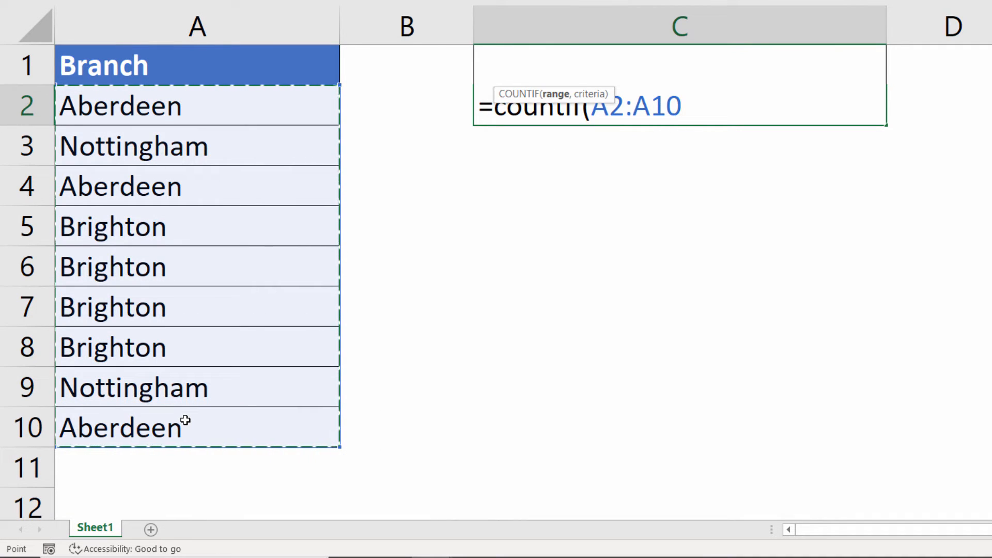
type(",A2")
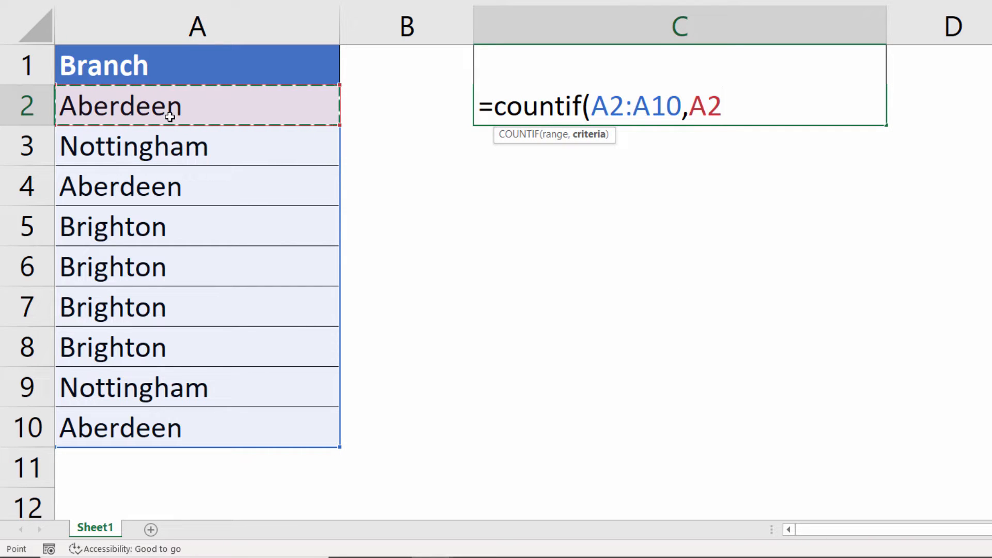
key("Return")
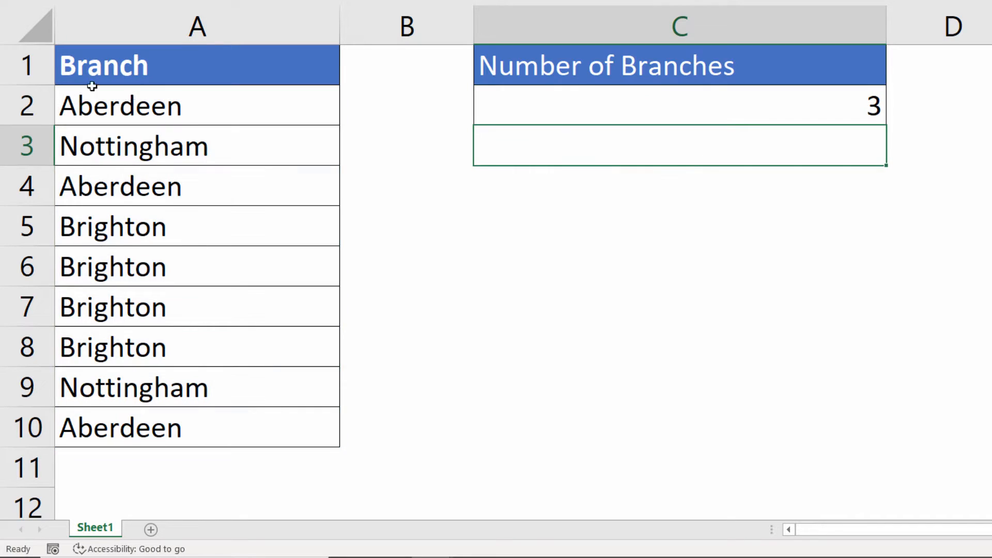
mouse_move(841, 74)
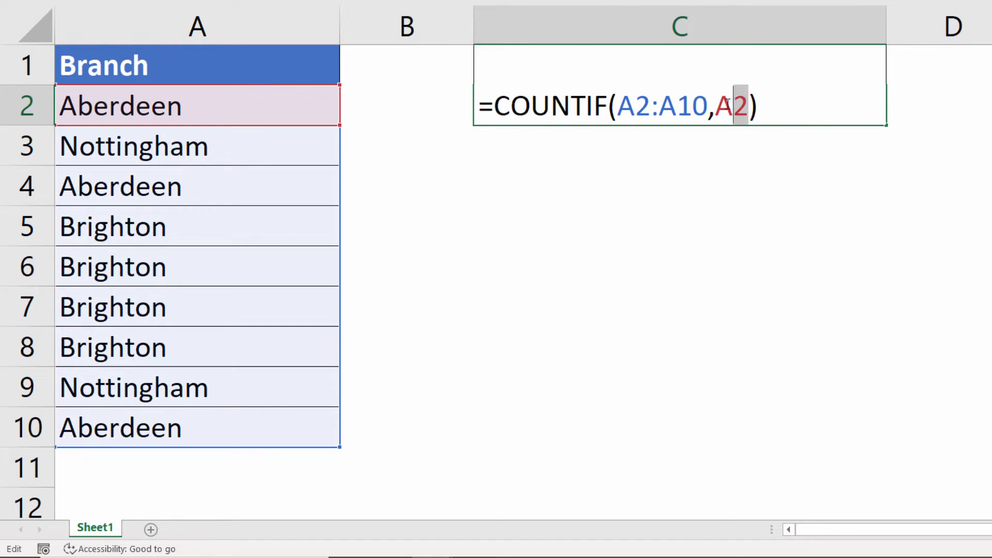
key("Delete")
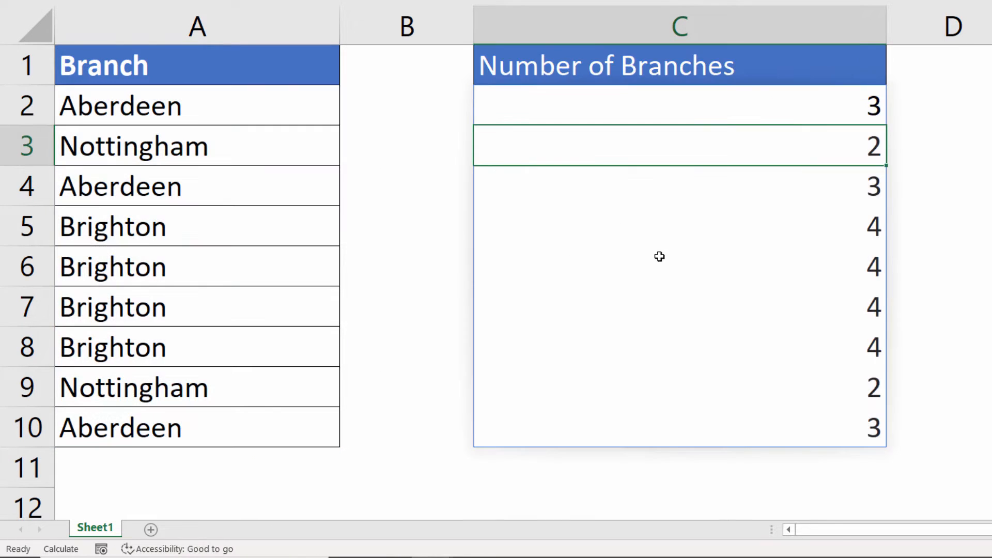
mouse_move(846, 98)
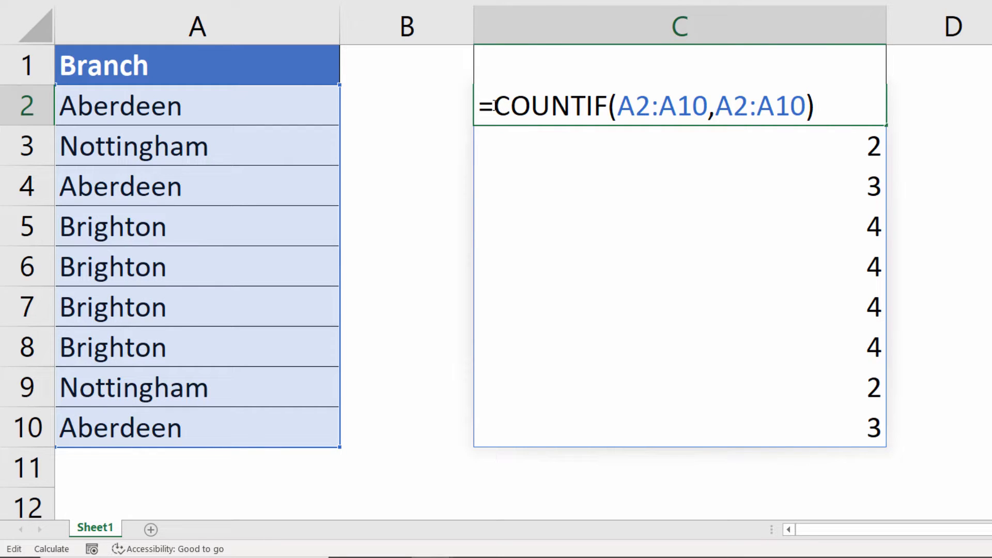
key("f9")
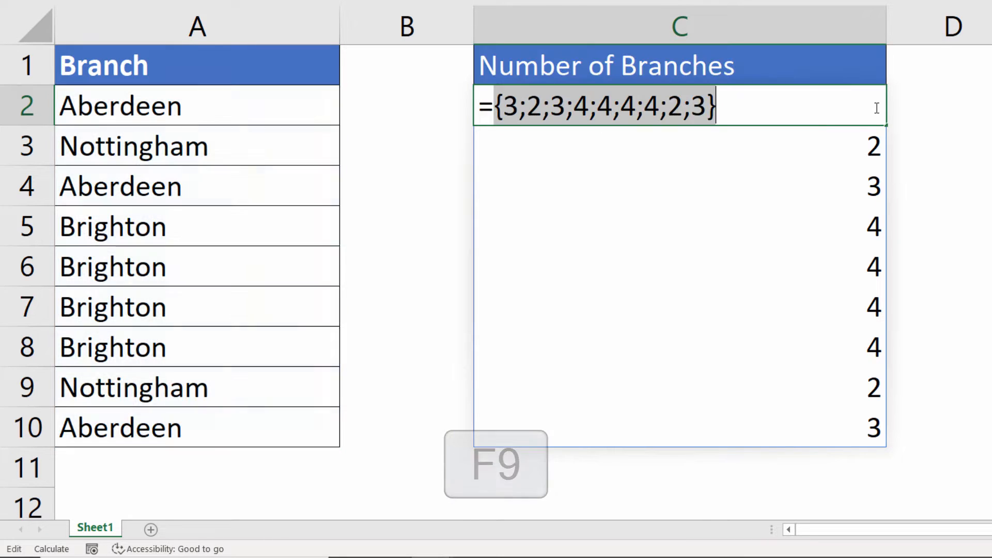
key("f9")
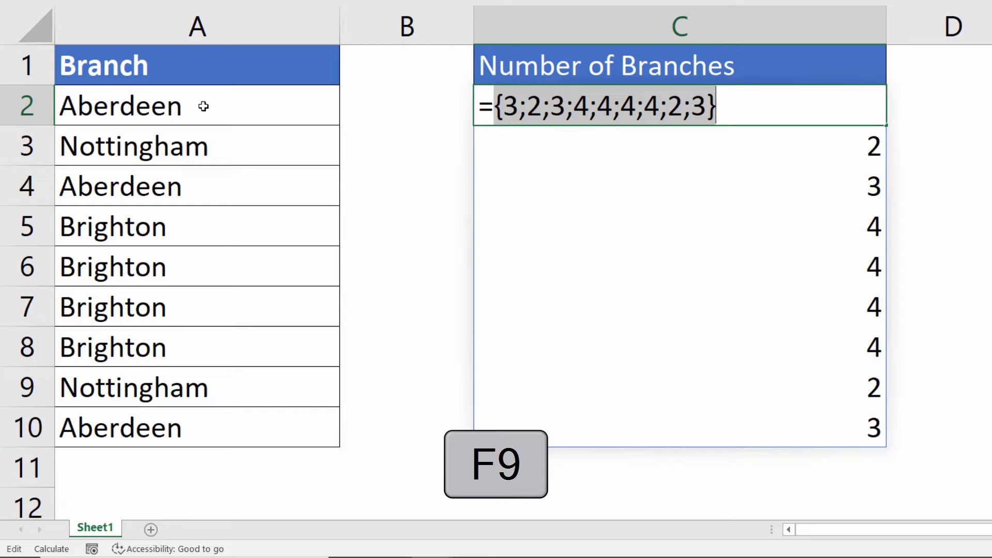
key("F9")
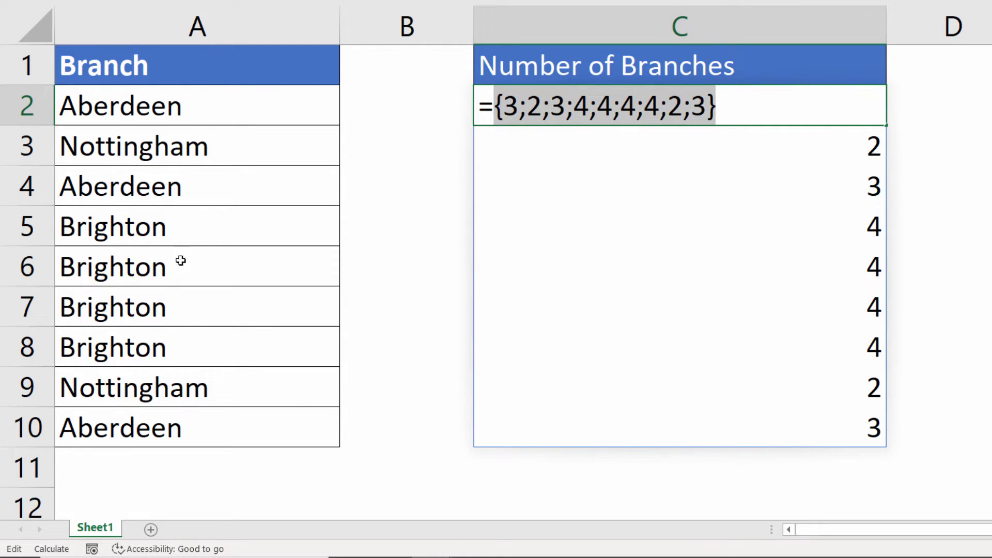
mouse_move(197, 157)
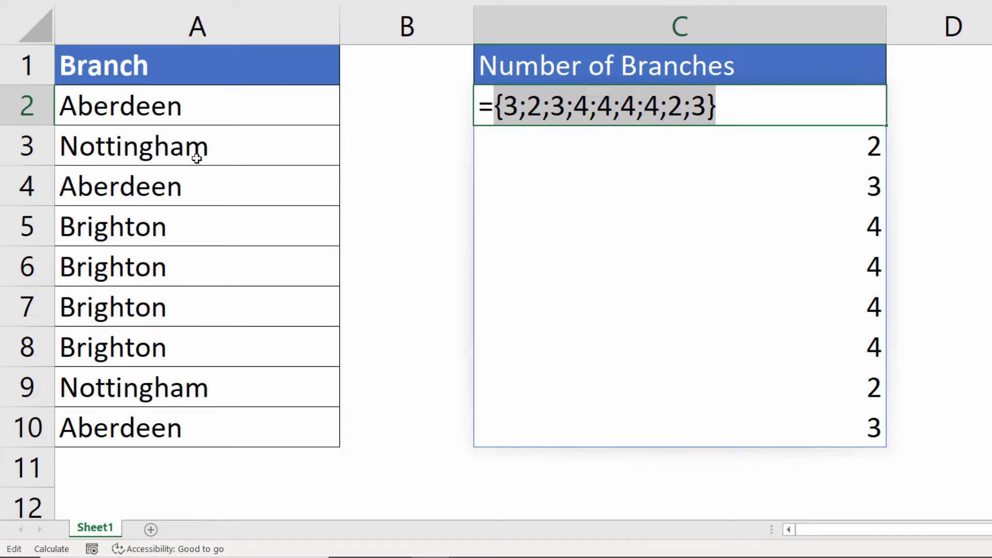
mouse_move(167, 186)
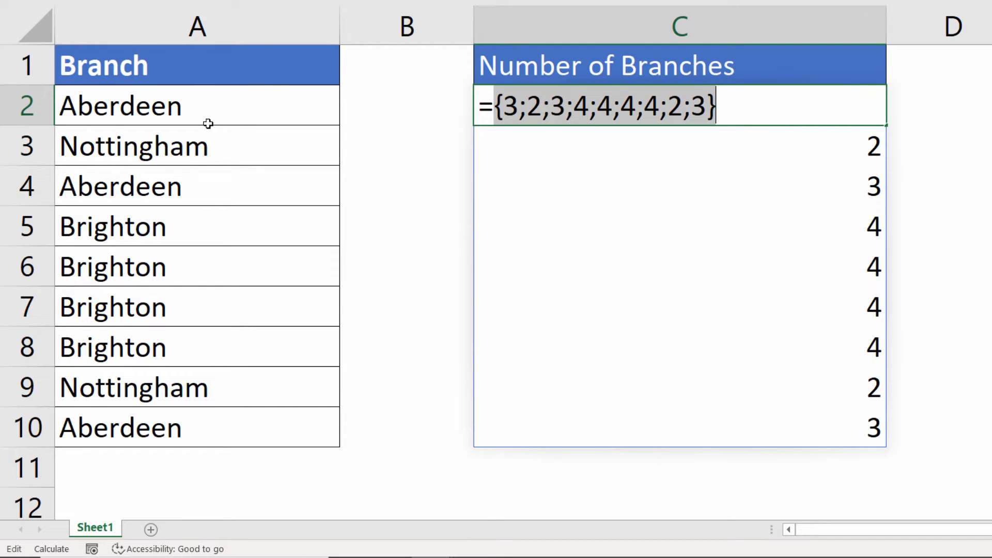
mouse_move(235, 226)
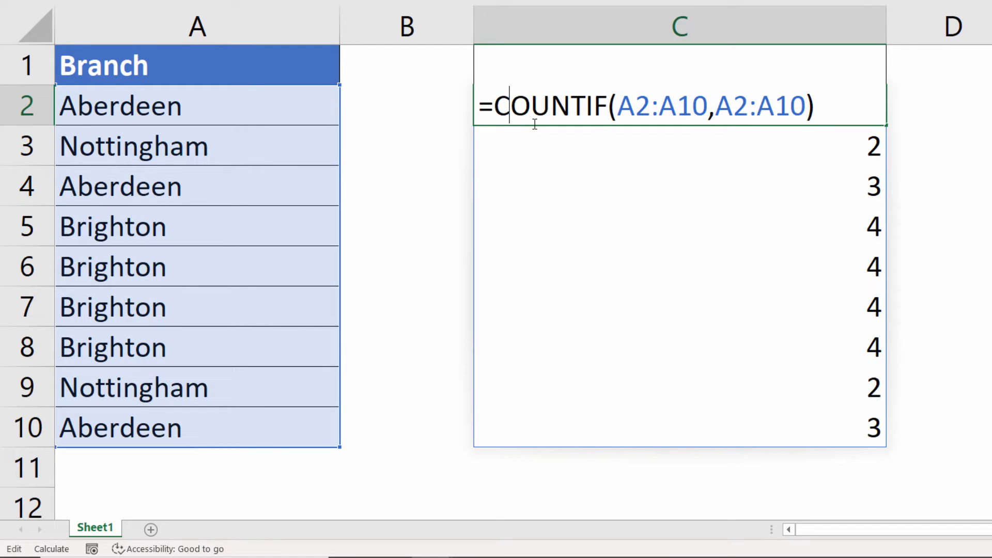
- Prefix C2's COUNTIF with 1/ and preview the fractions with F9
type("1/")
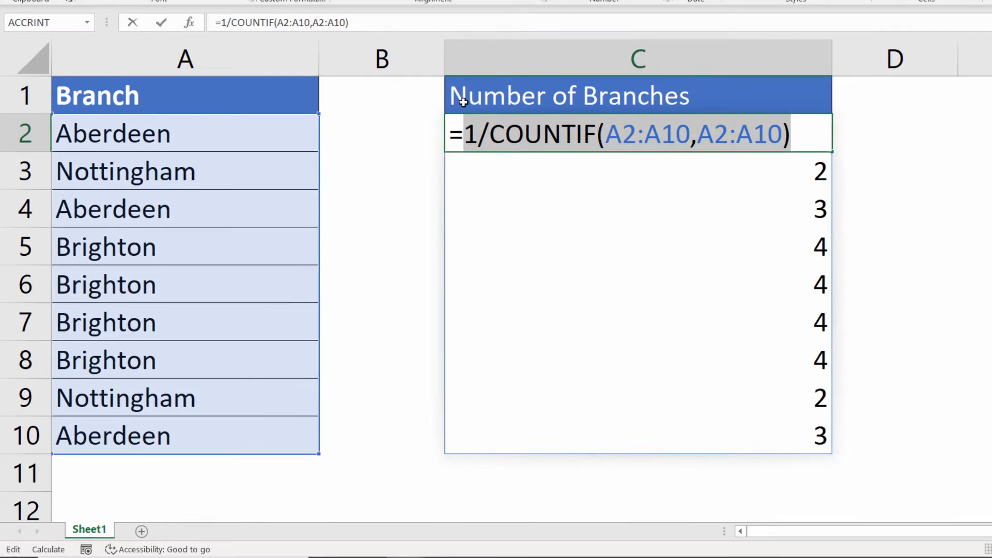
key("f9")
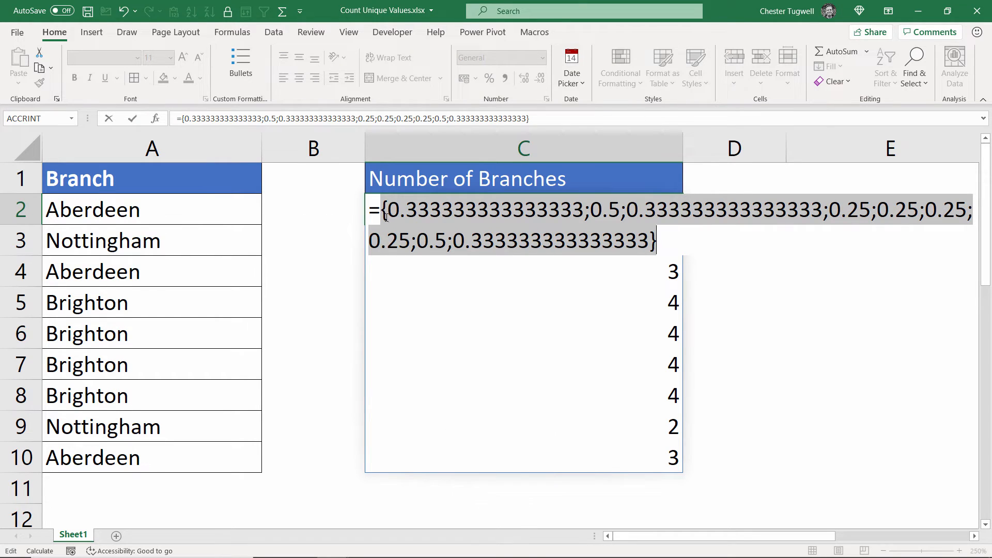
left_click(431, 209)
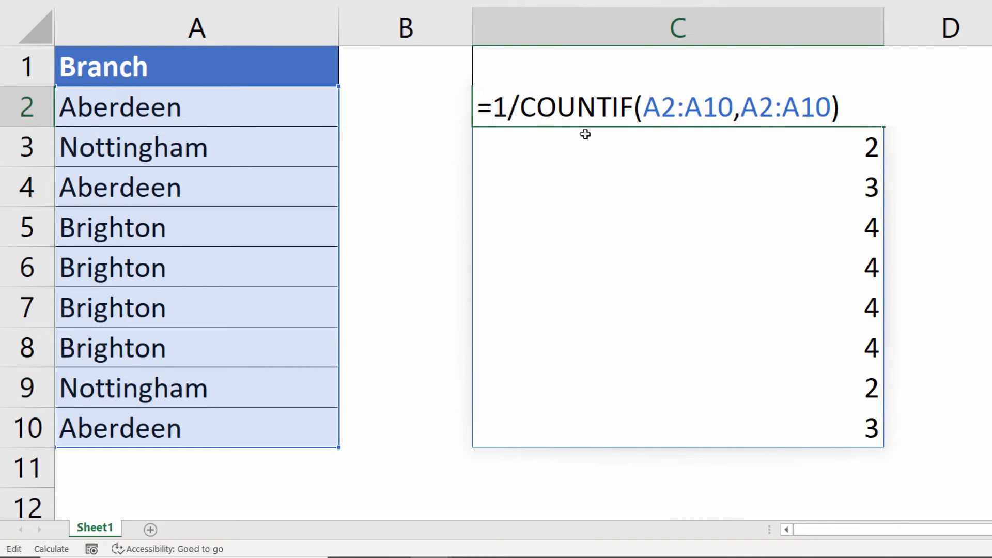
- Wrap C2's reciprocal COUNTIF in SUMPRODUCT so it returns 3
type("sum(")
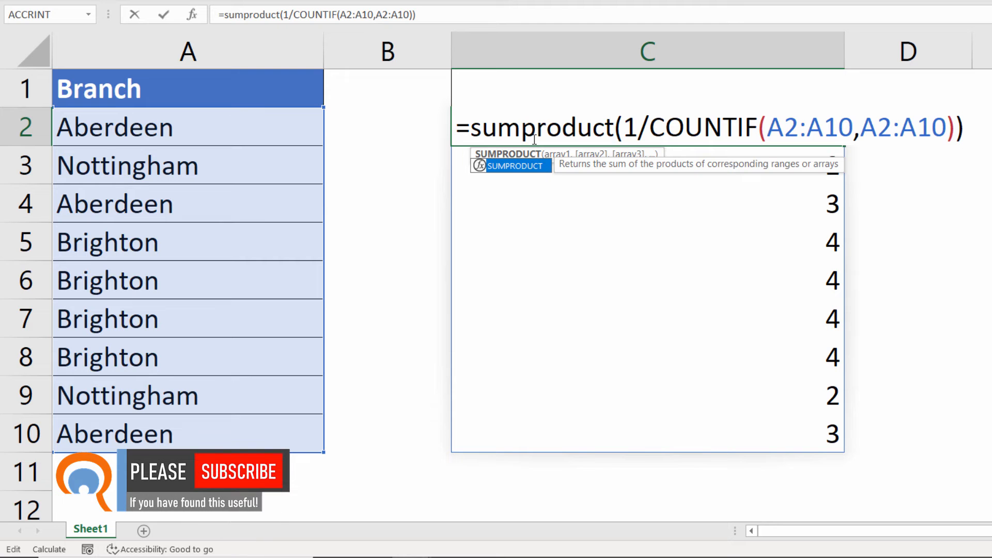
mouse_move(273, 474)
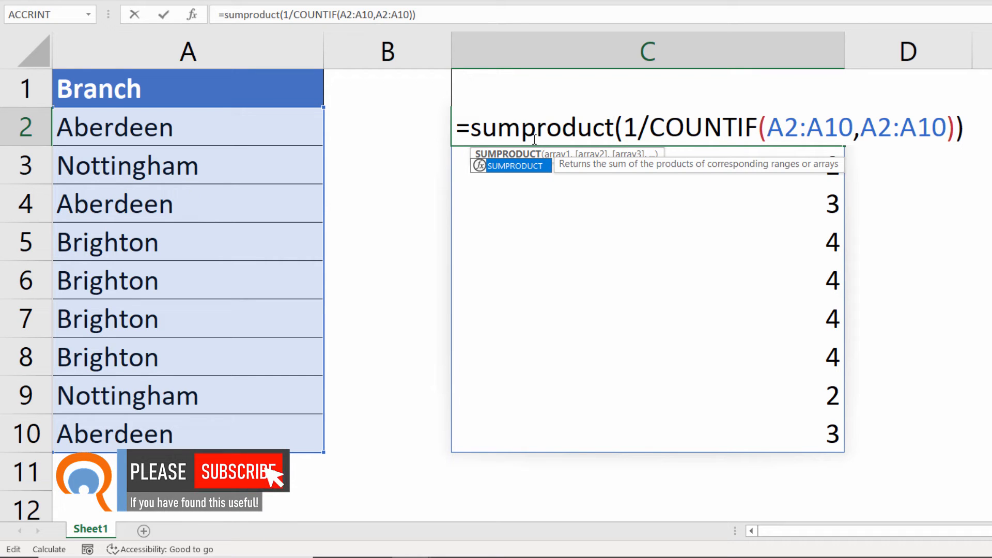
key("Return")
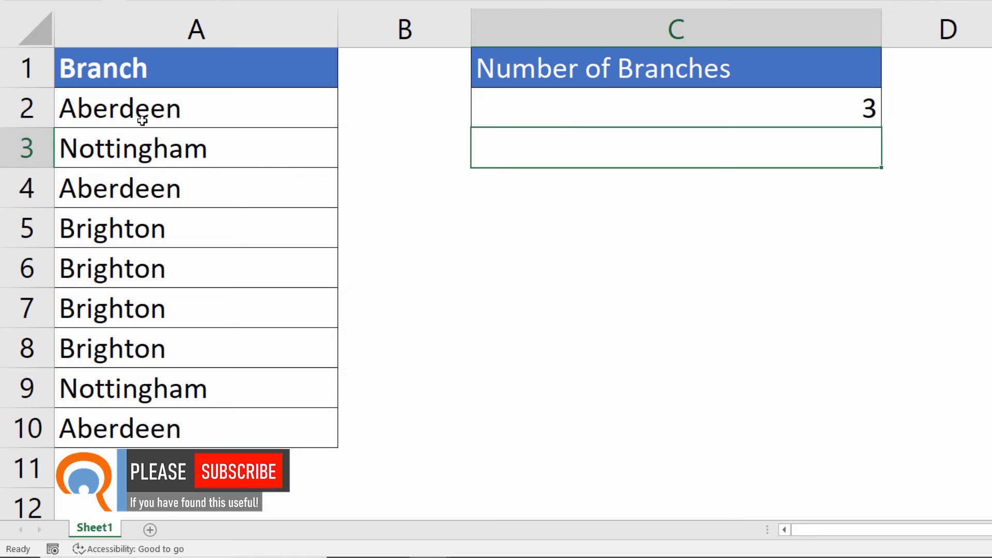
mouse_move(217, 196)
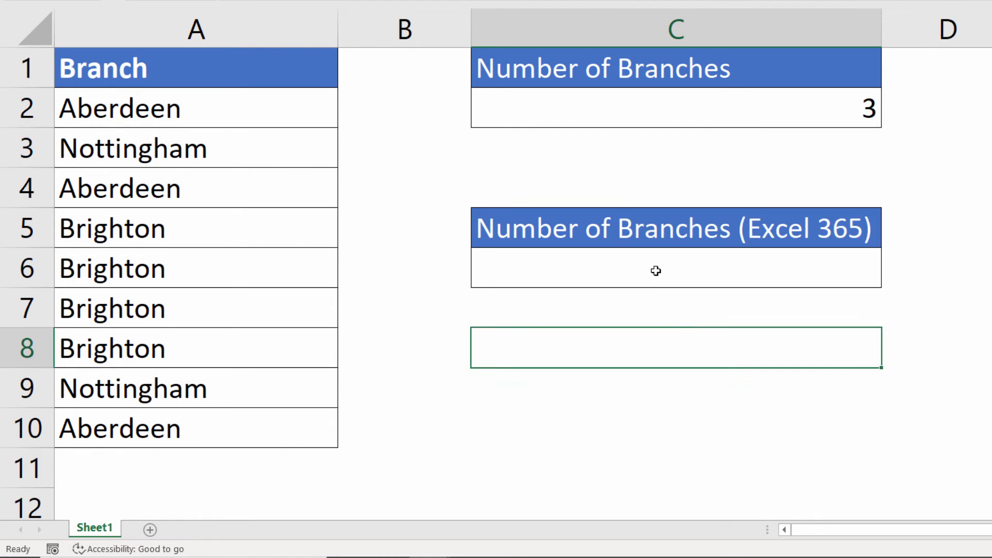
mouse_move(646, 230)
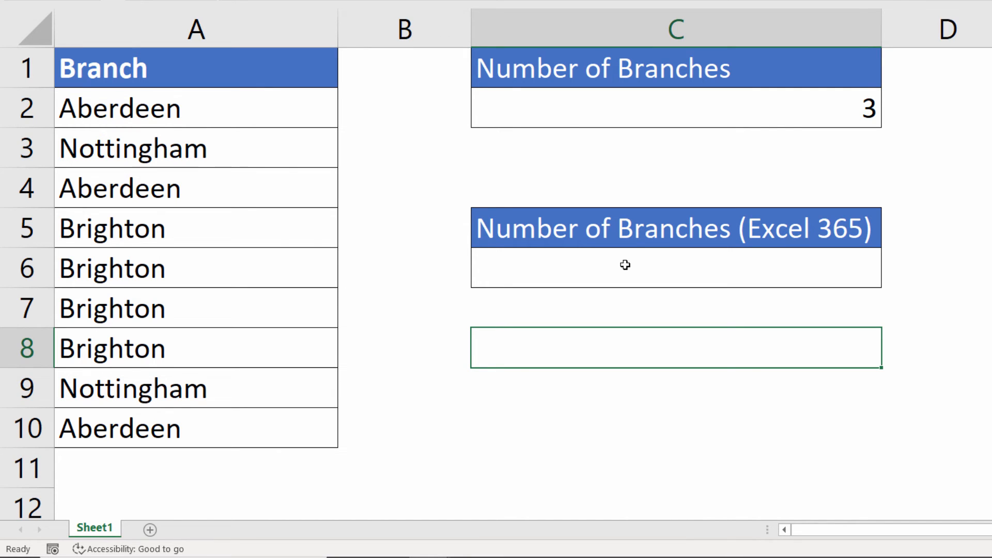
- Enter =COUNTA(UNIQUE(A2:A10)) in C6, returning 3
type("=un")
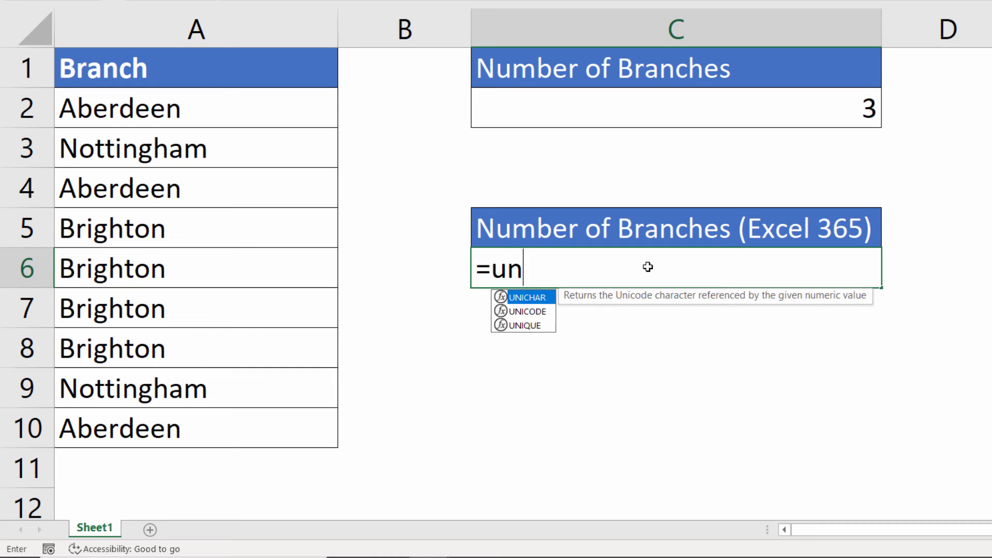
mouse_move(535, 326)
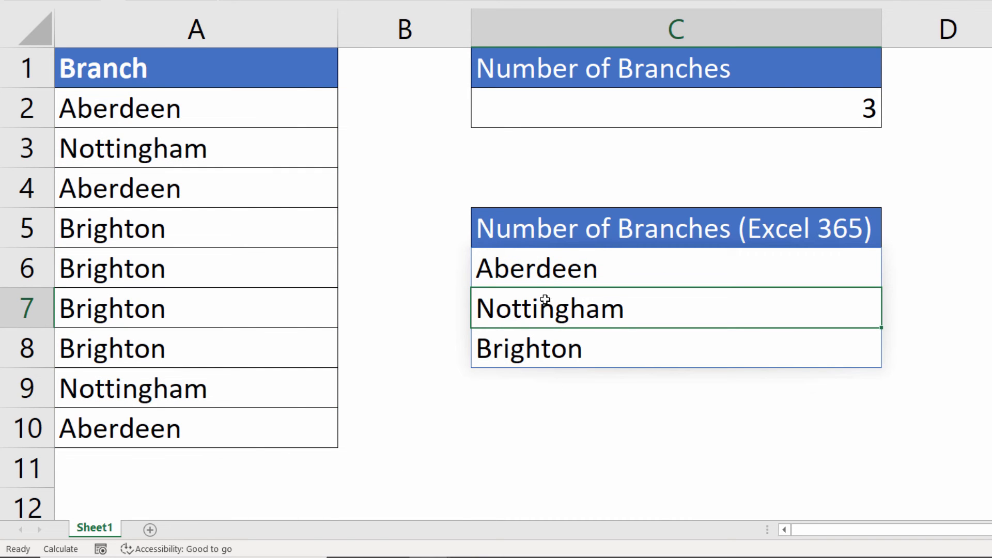
mouse_move(523, 320)
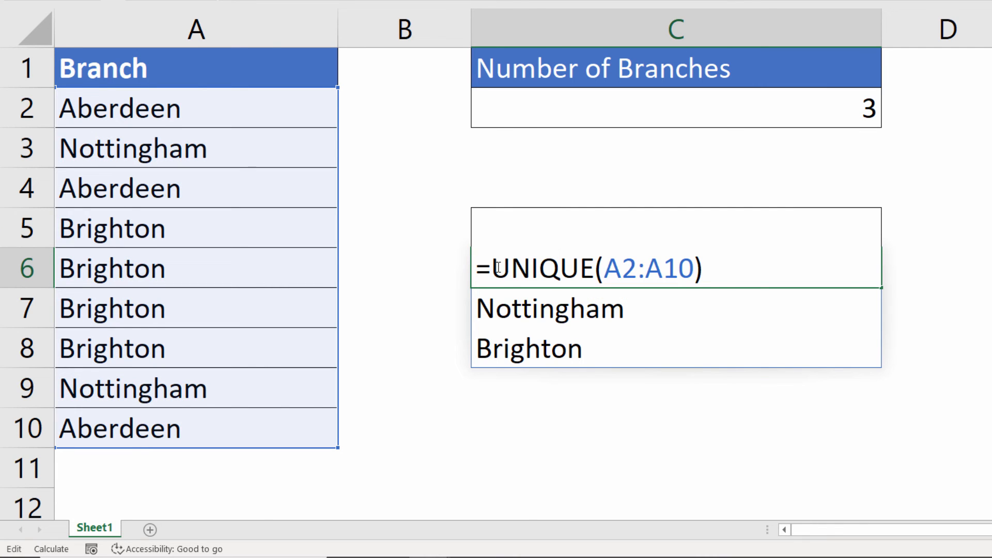
type("COUNTA")
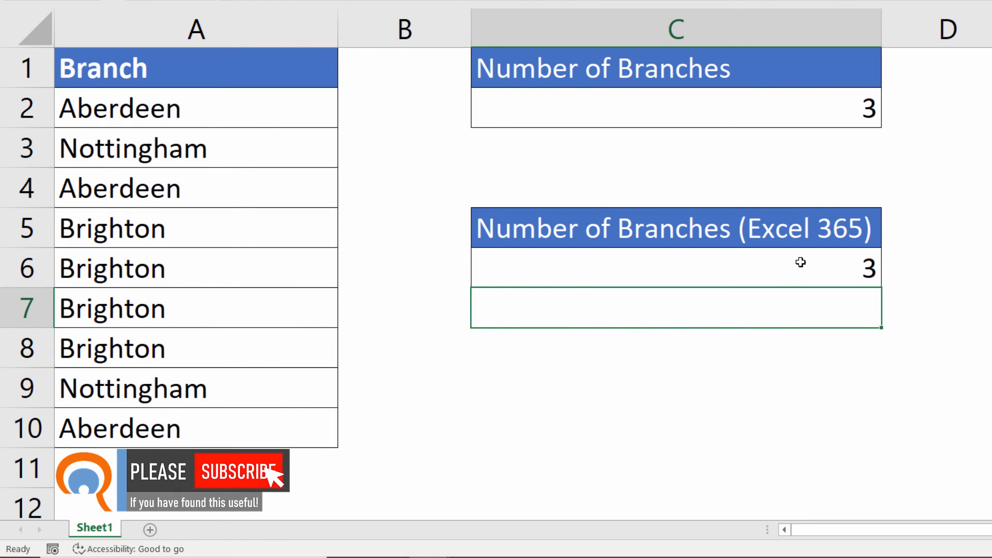
mouse_move(272, 473)
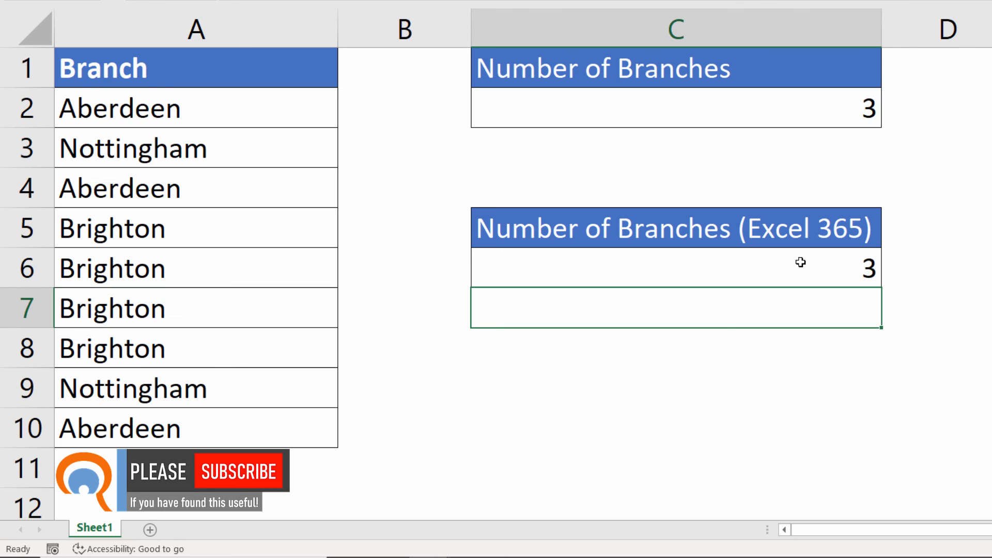